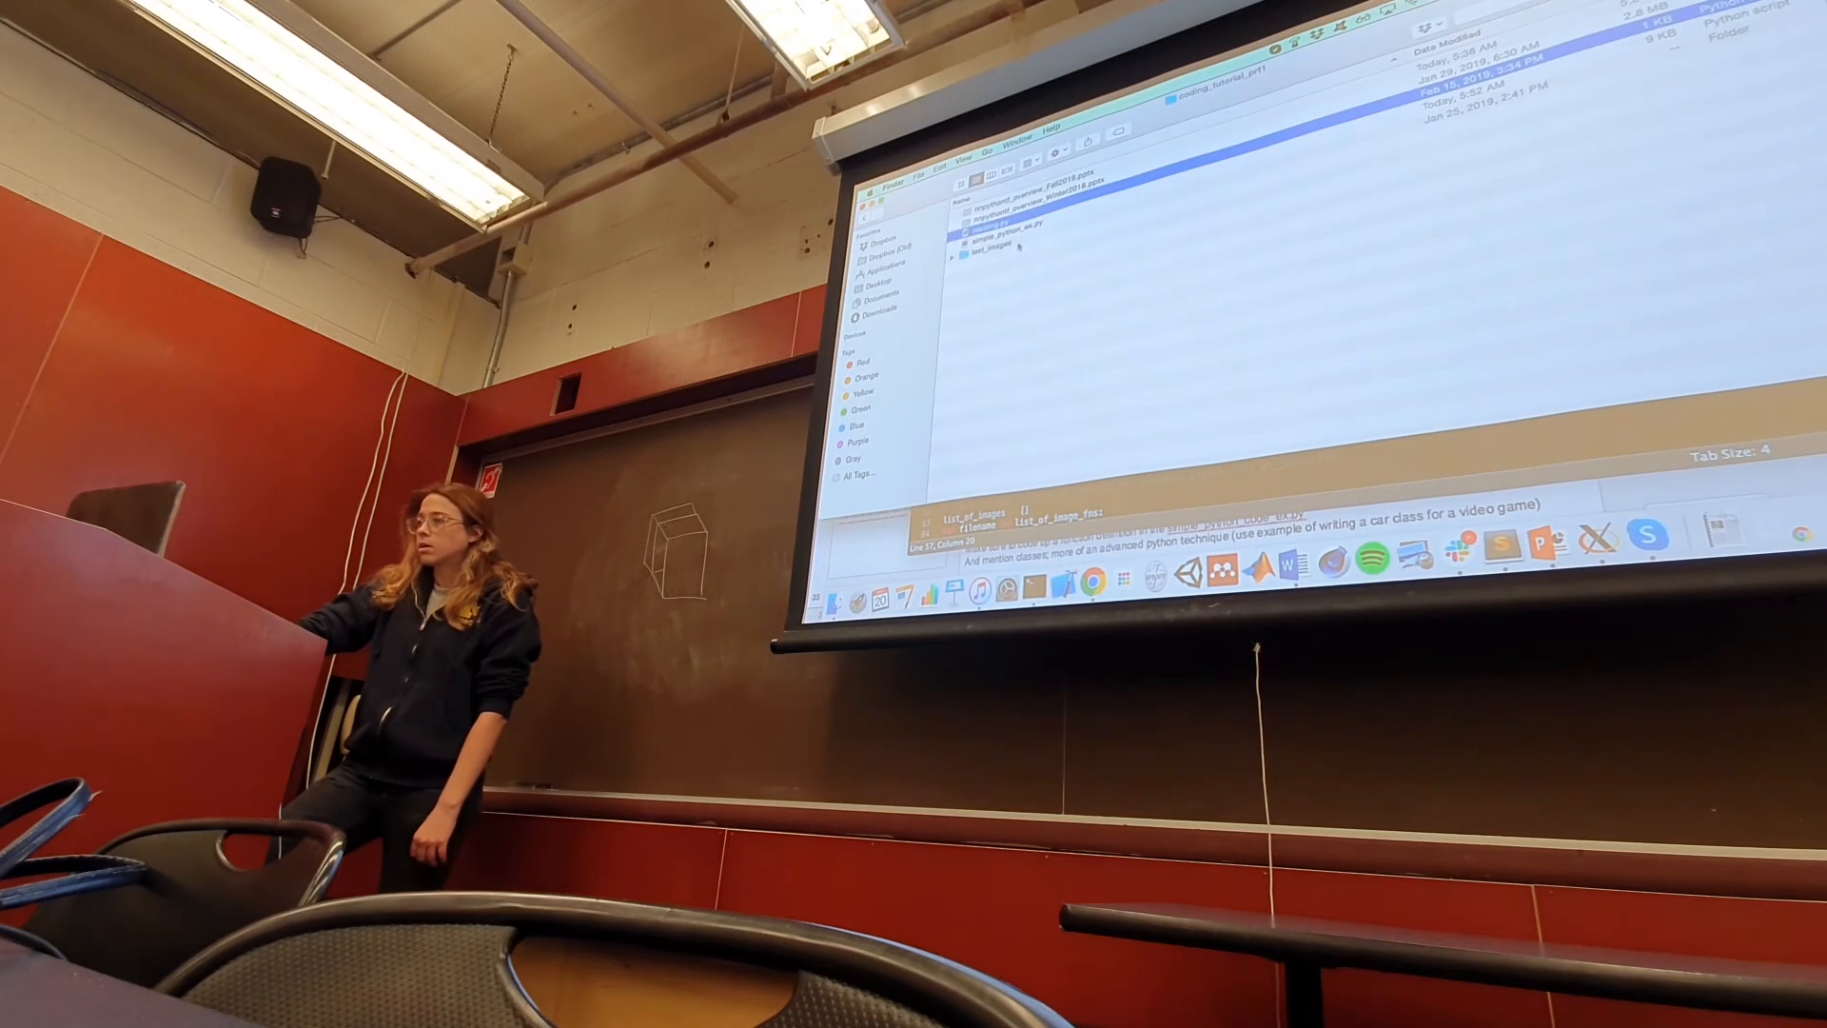
# Step: Open the test_images folder from the project directory to list its three image files
pyautogui.doubleClick(996, 255)
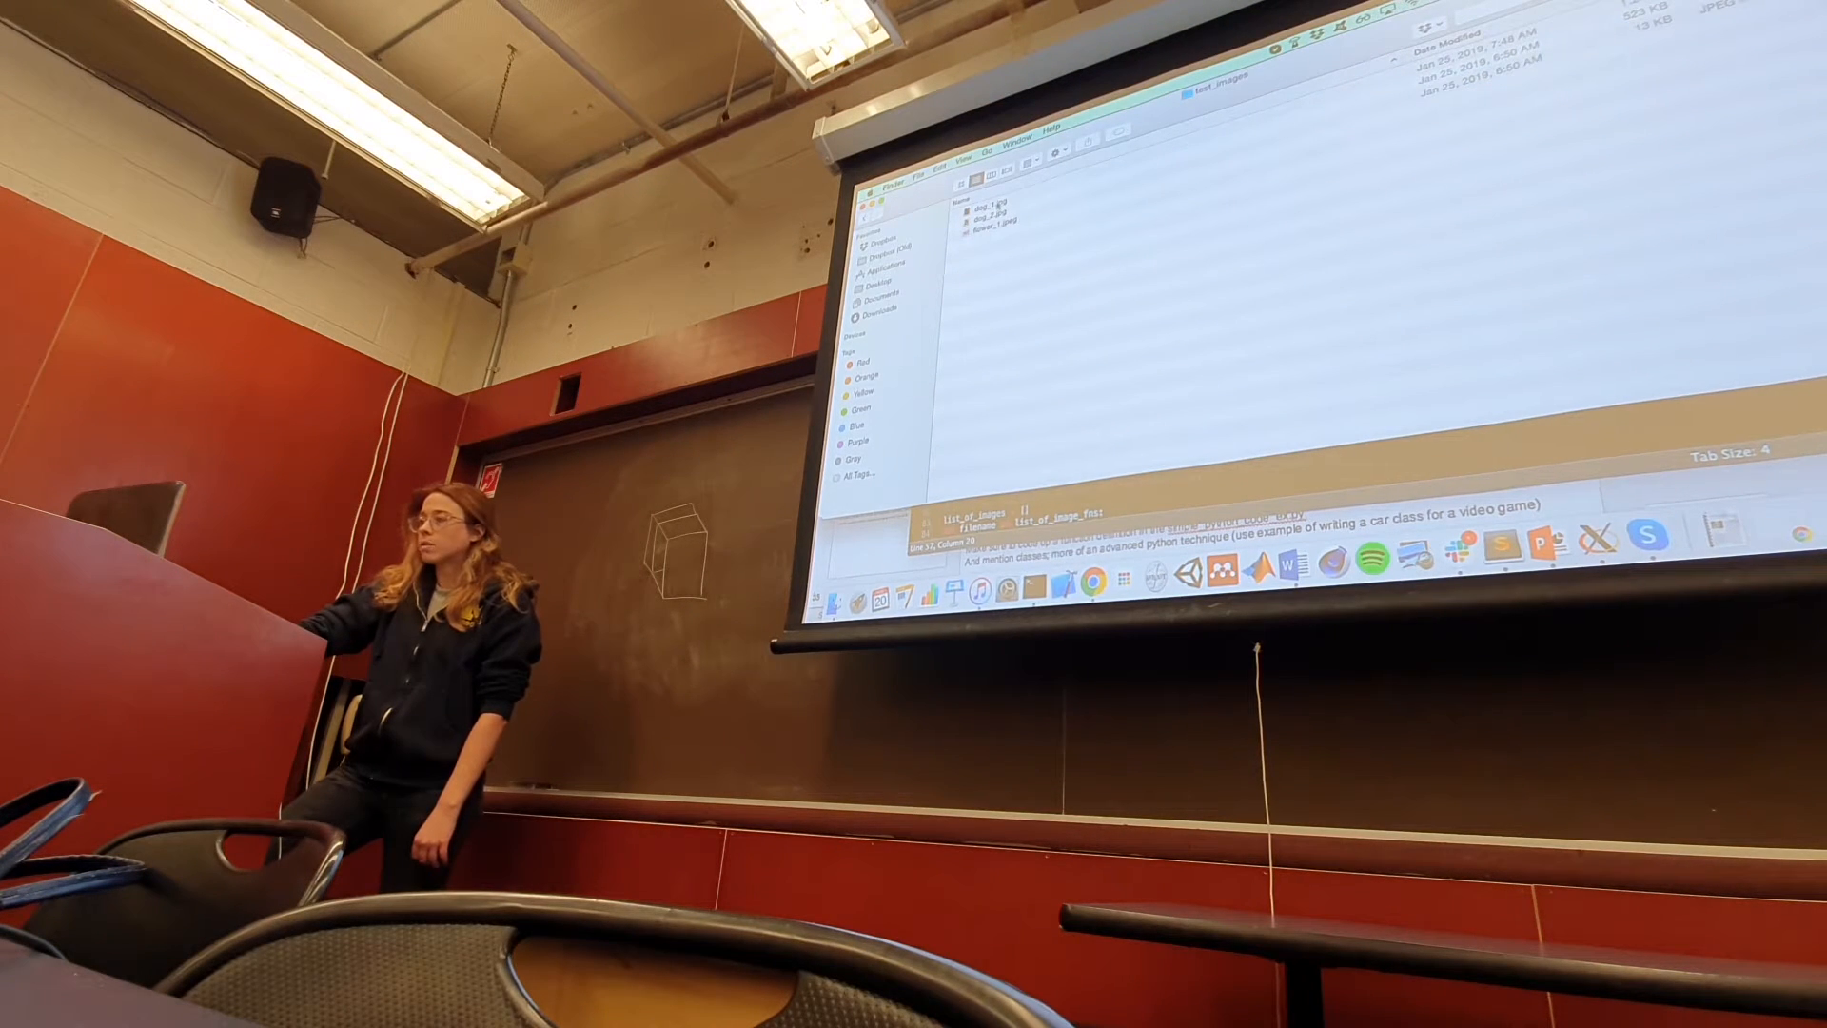